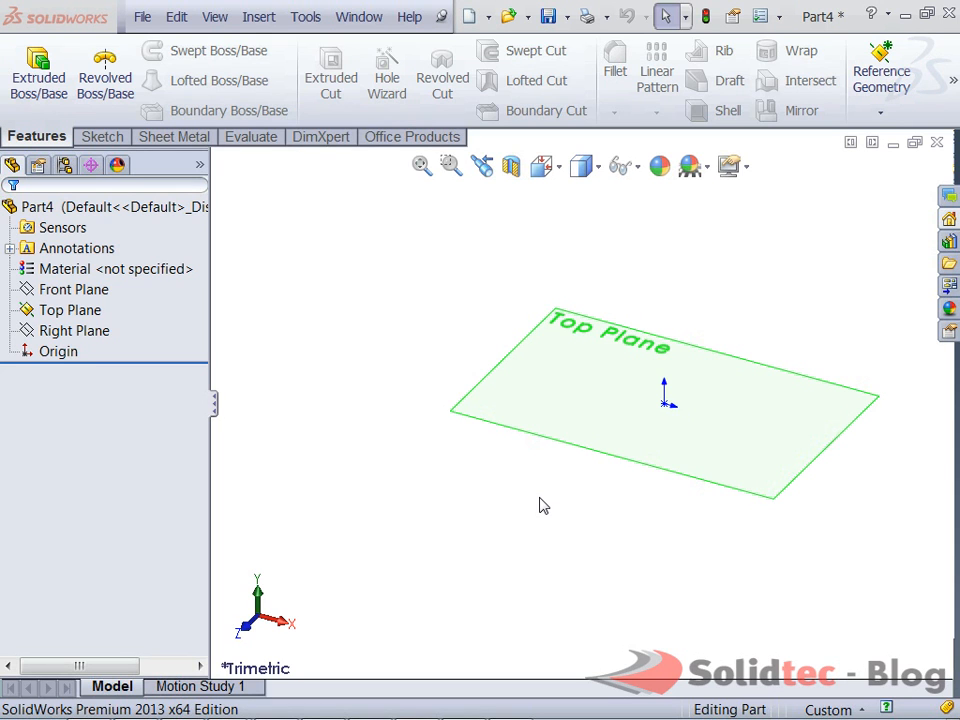
mouse_move(836, 392)
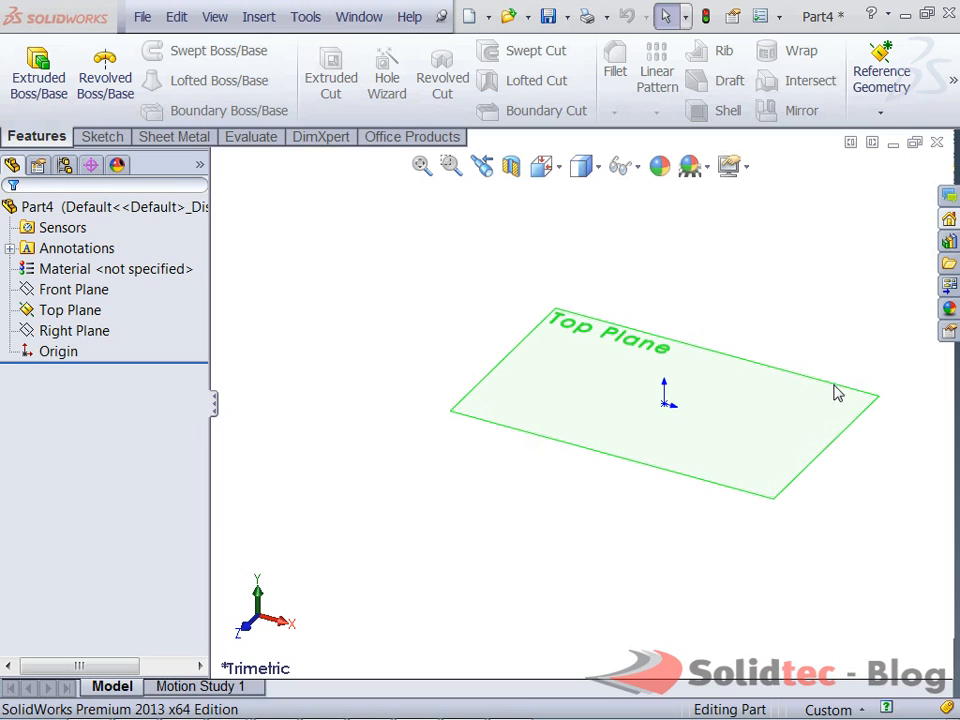
mouse_move(544, 384)
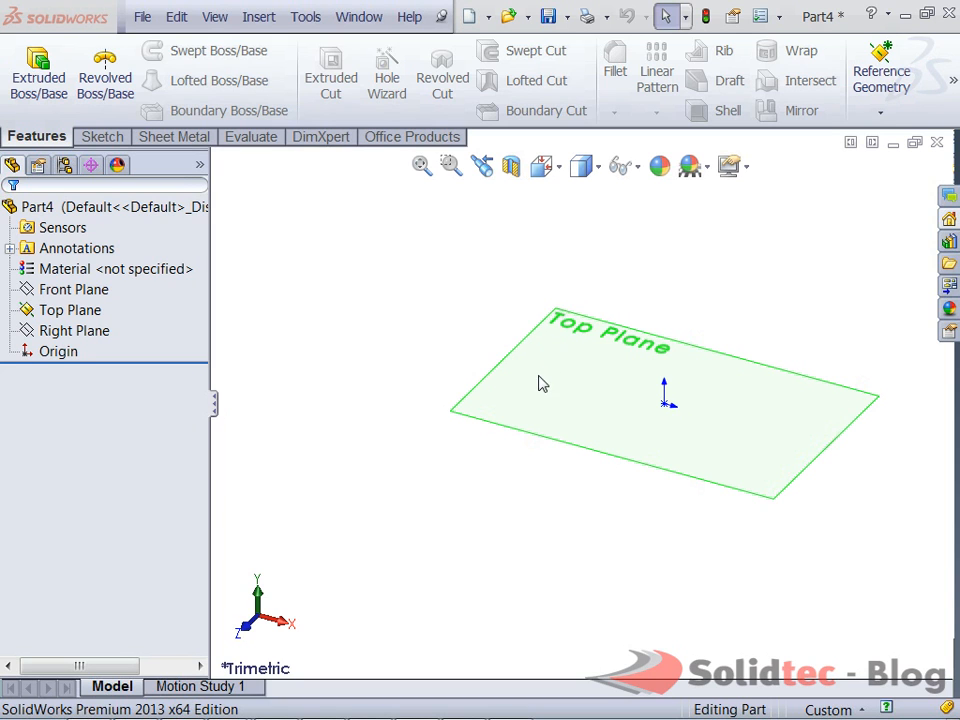
mouse_move(528, 436)
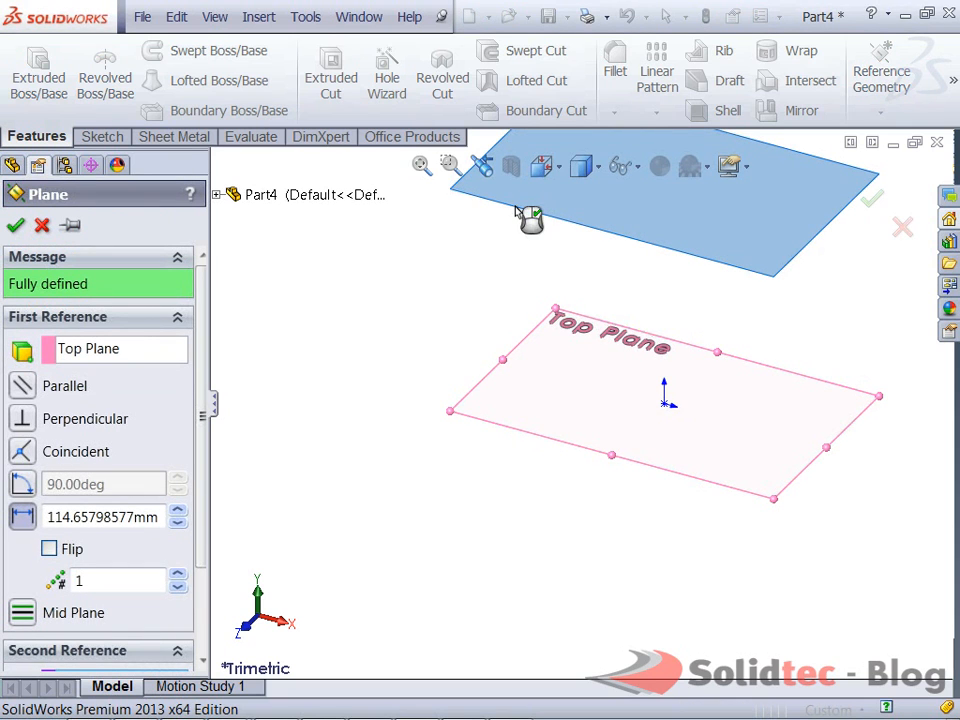
Step: Create Plane1 offset 250 mm from the Top Plane
click(100, 516)
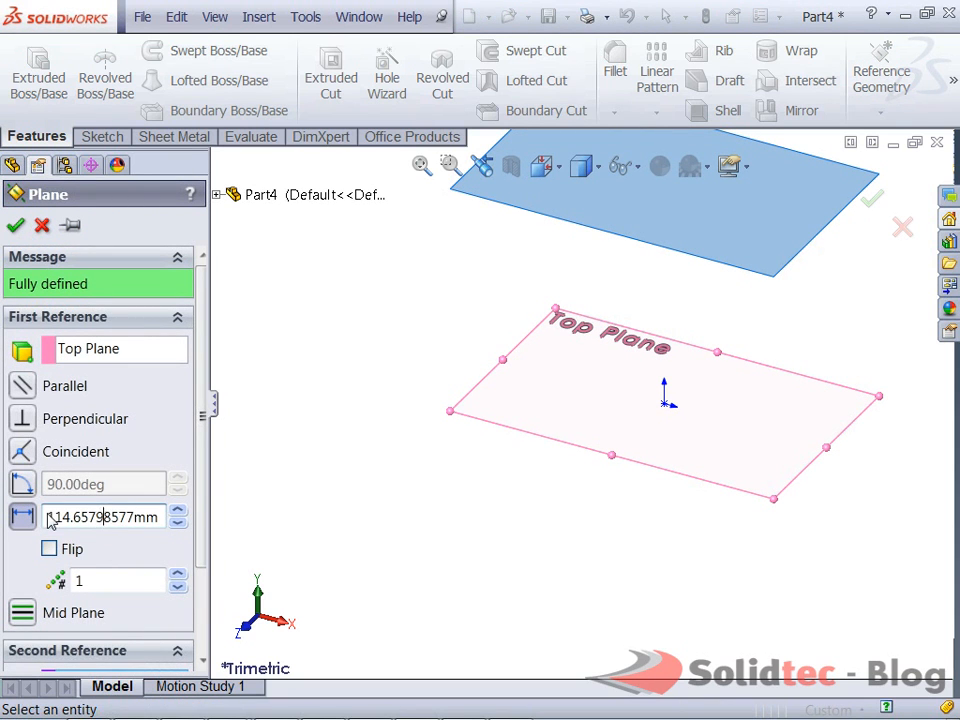
triple_click(100, 516)
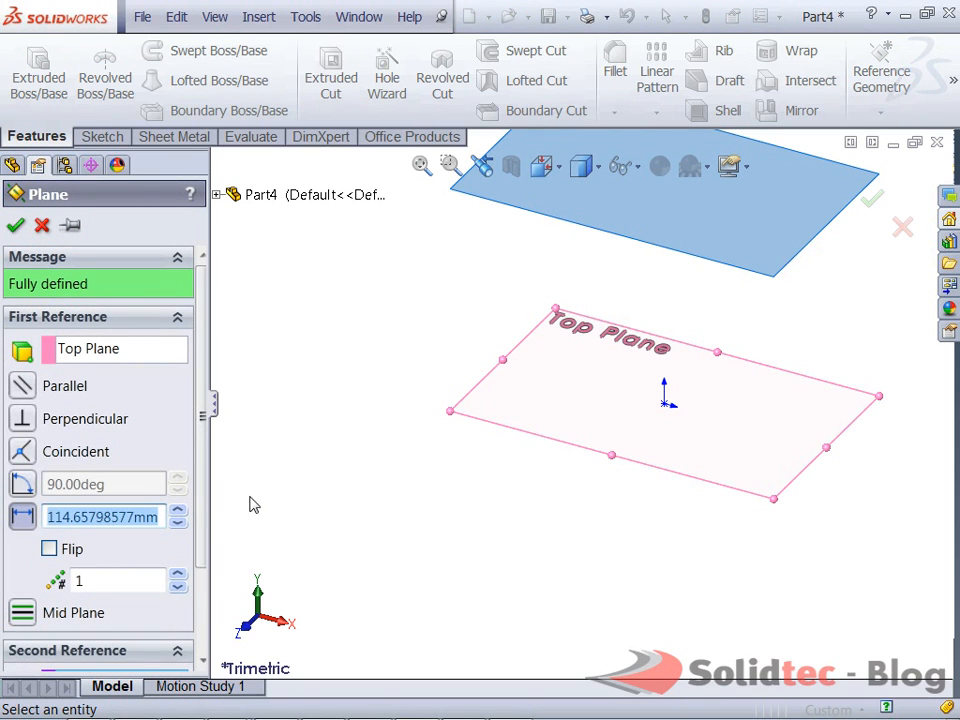
text(250.000mm)
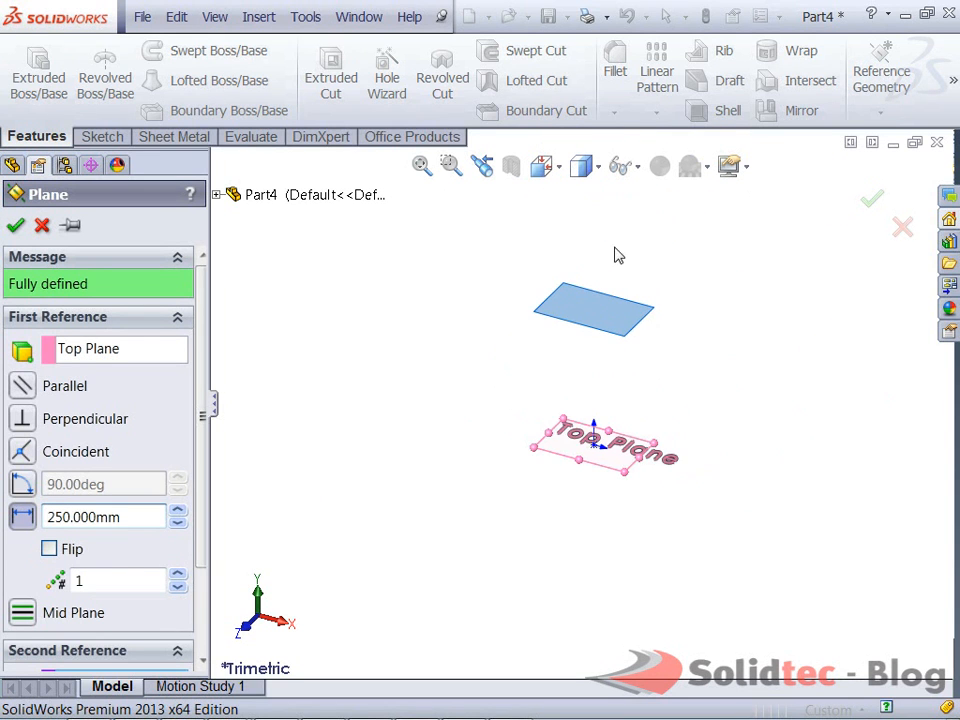
click(16, 224)
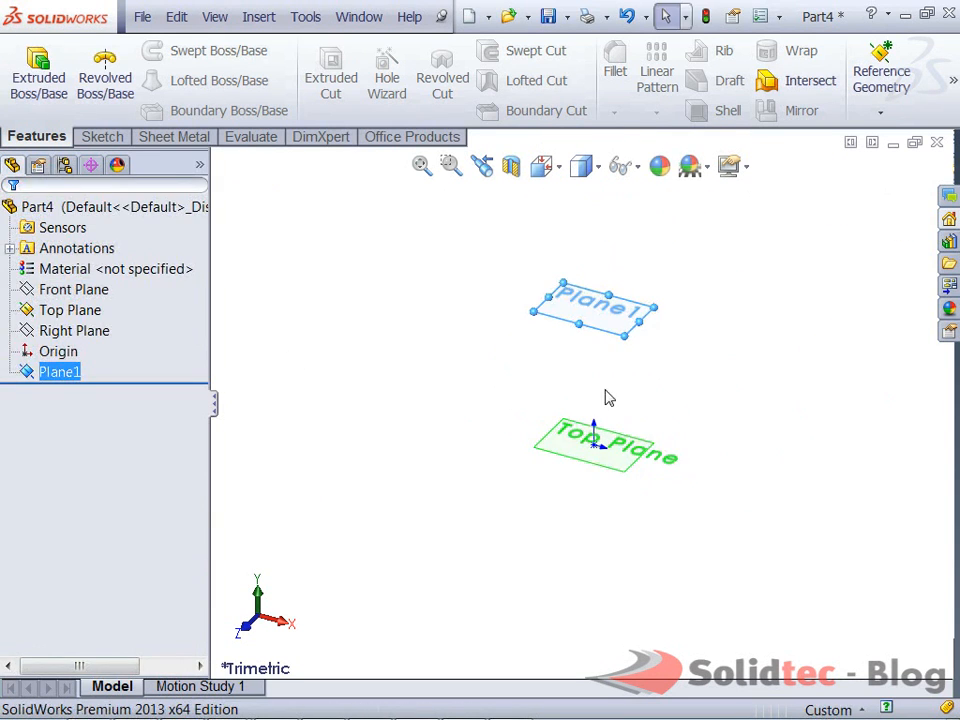
Step: Offset the circle's radial line 0.5 mm both sides and trim to open the gap
click(100, 136)
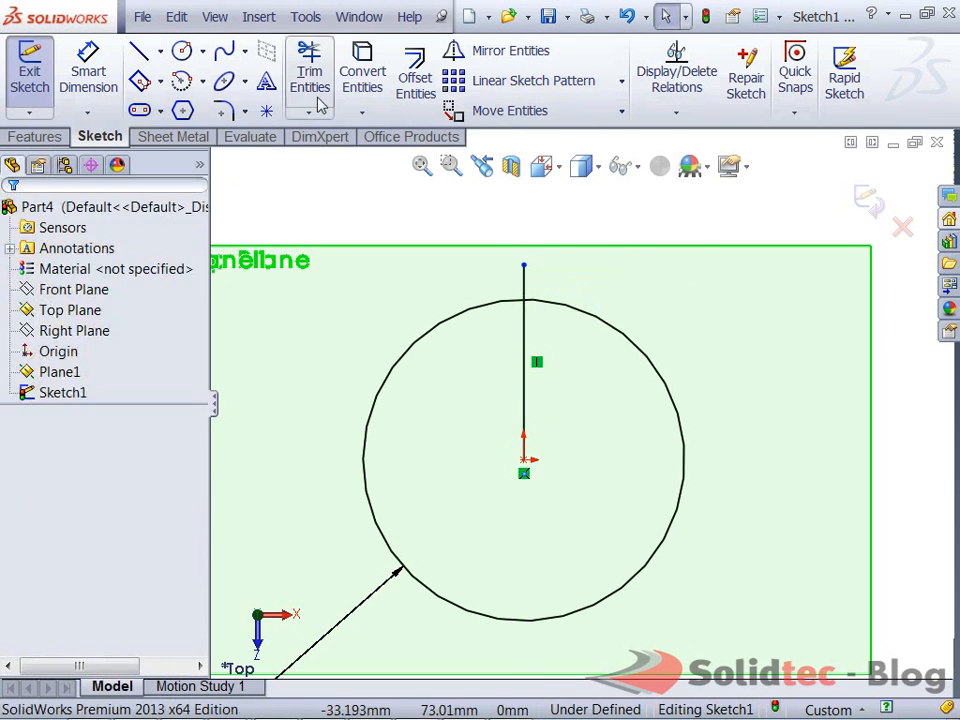
click(414, 72)
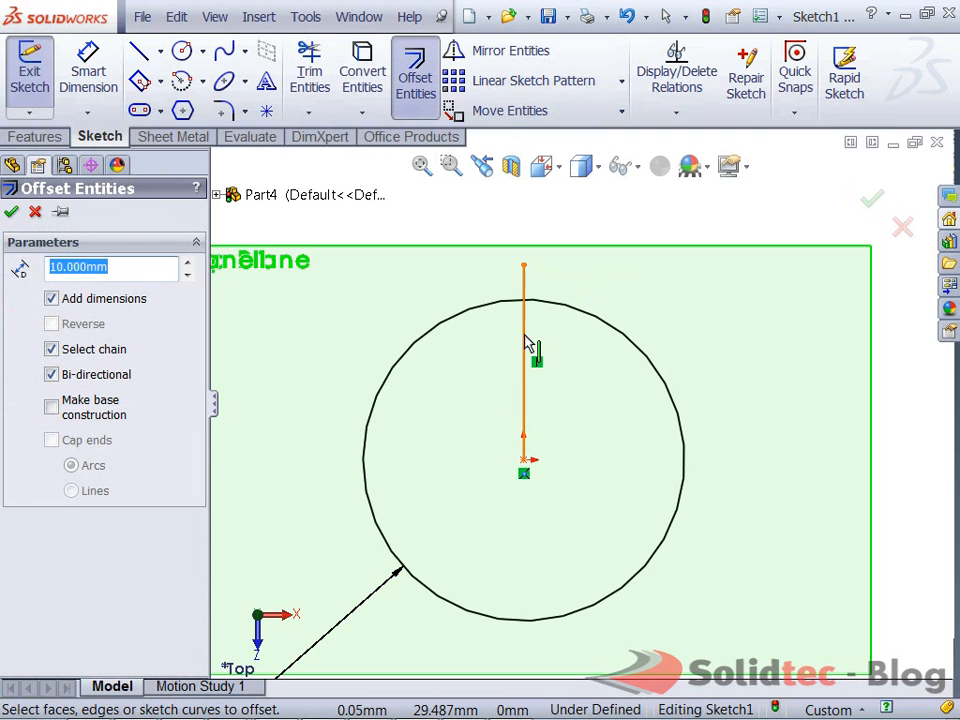
click(524, 350)
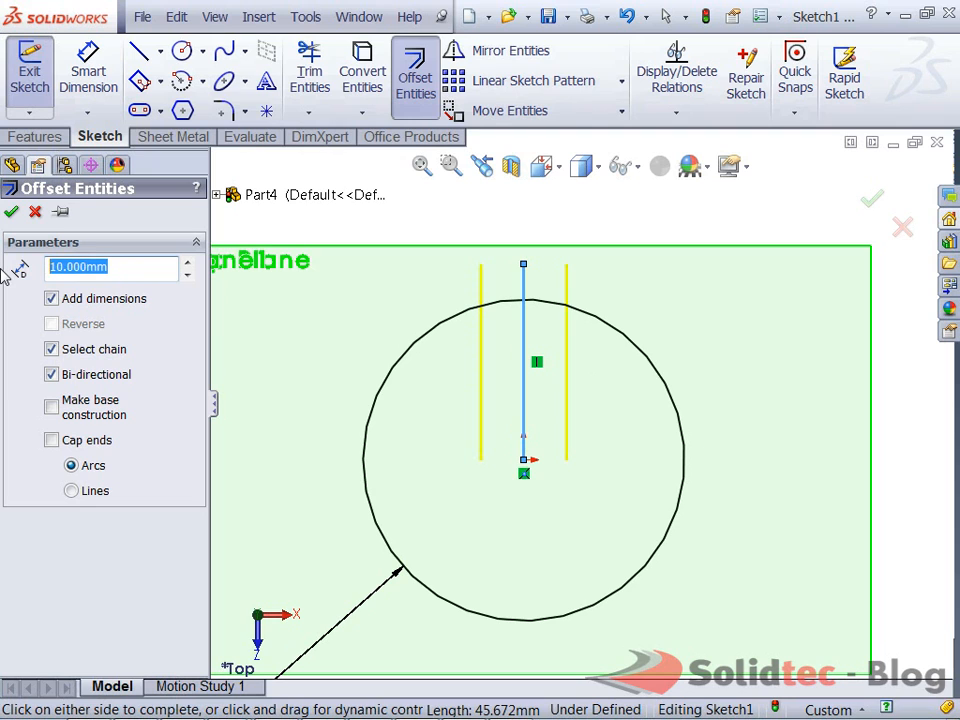
text(0.5)
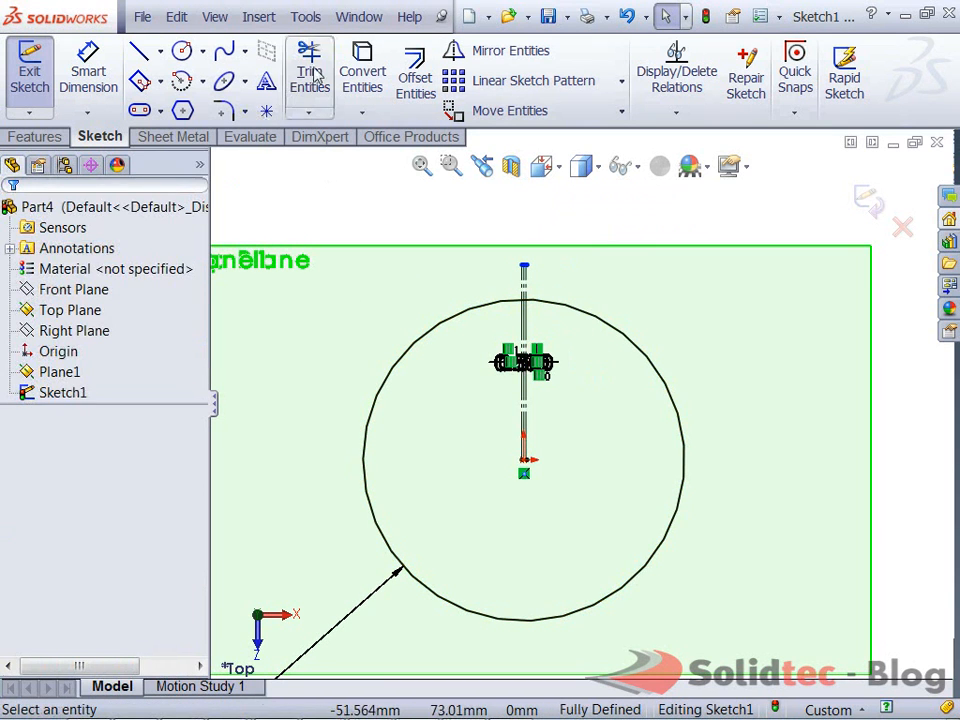
click(308, 76)
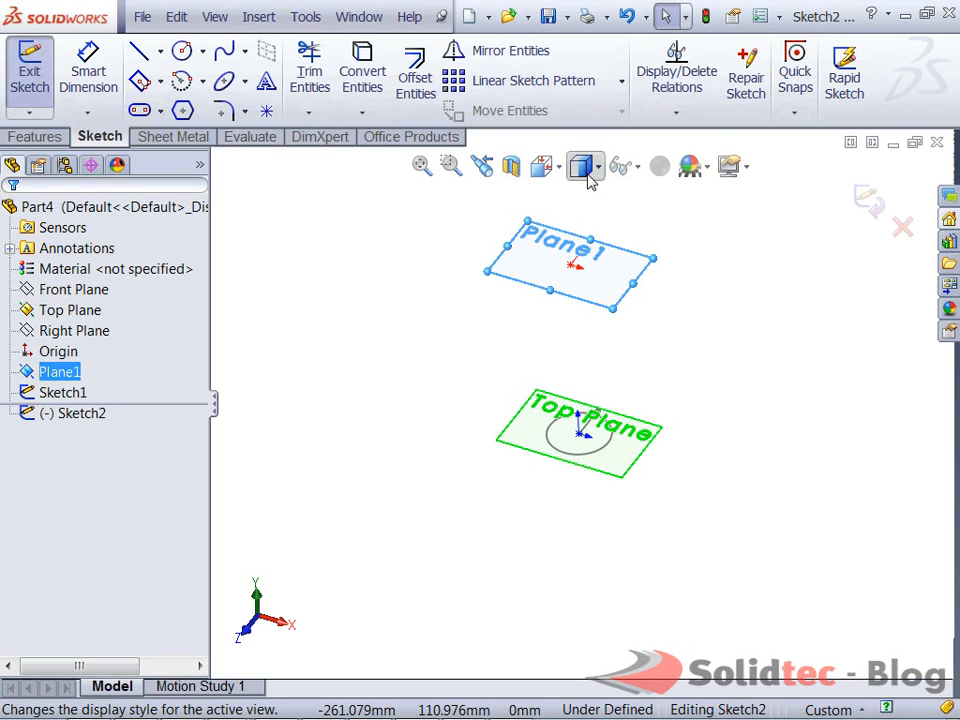
Step: Draw a 250 mm circle centred on the origin on Plane1, viewed normal to the plane
click(580, 166)
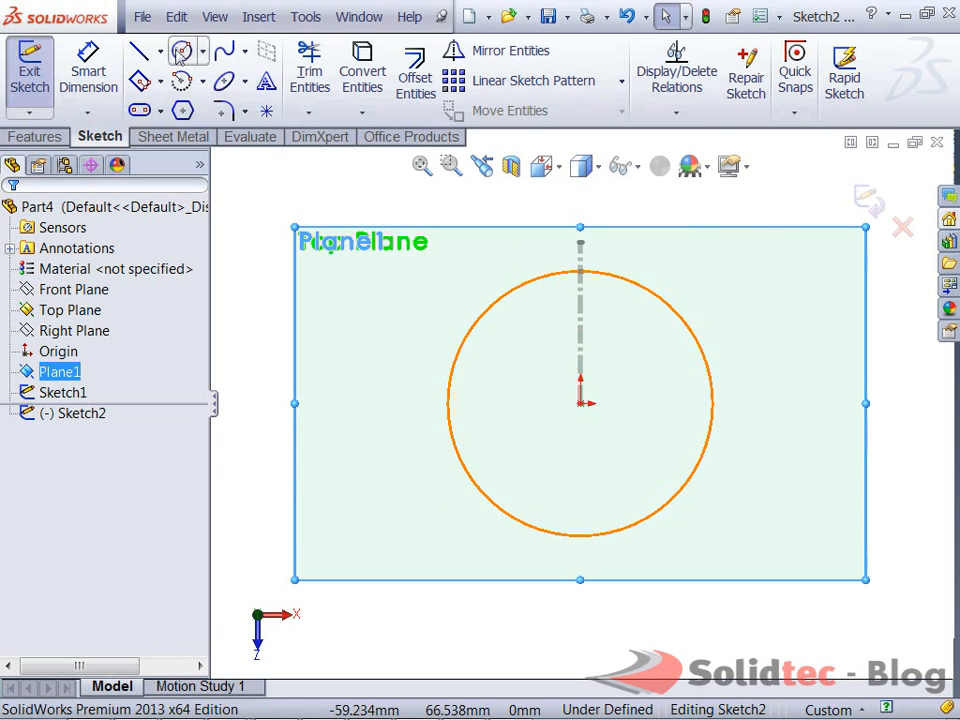
click(182, 52)
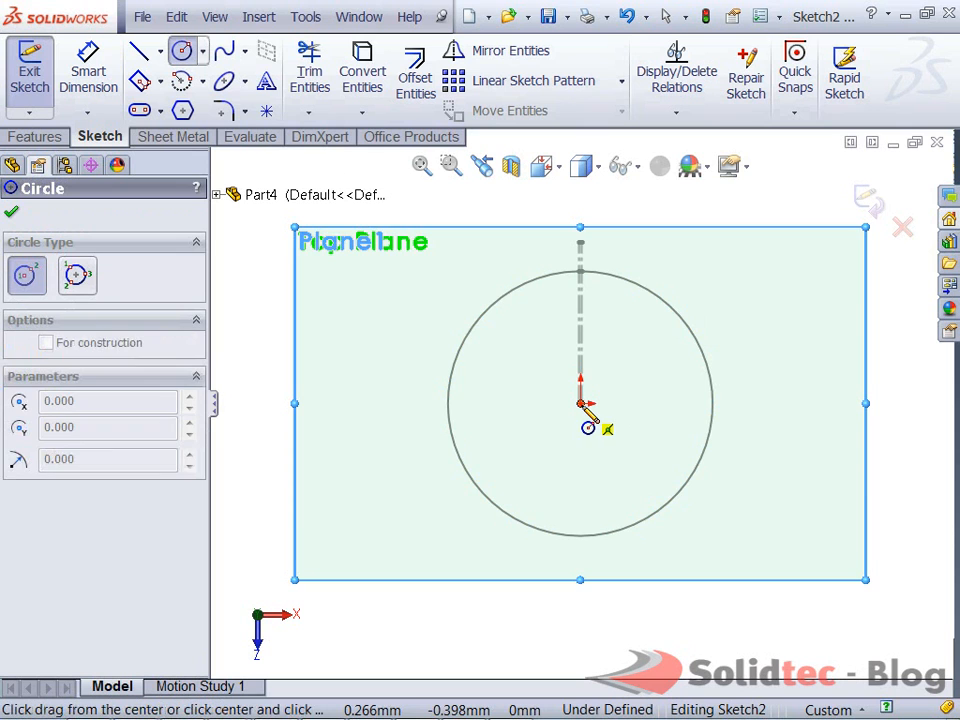
drag(588, 404, 600, 612)
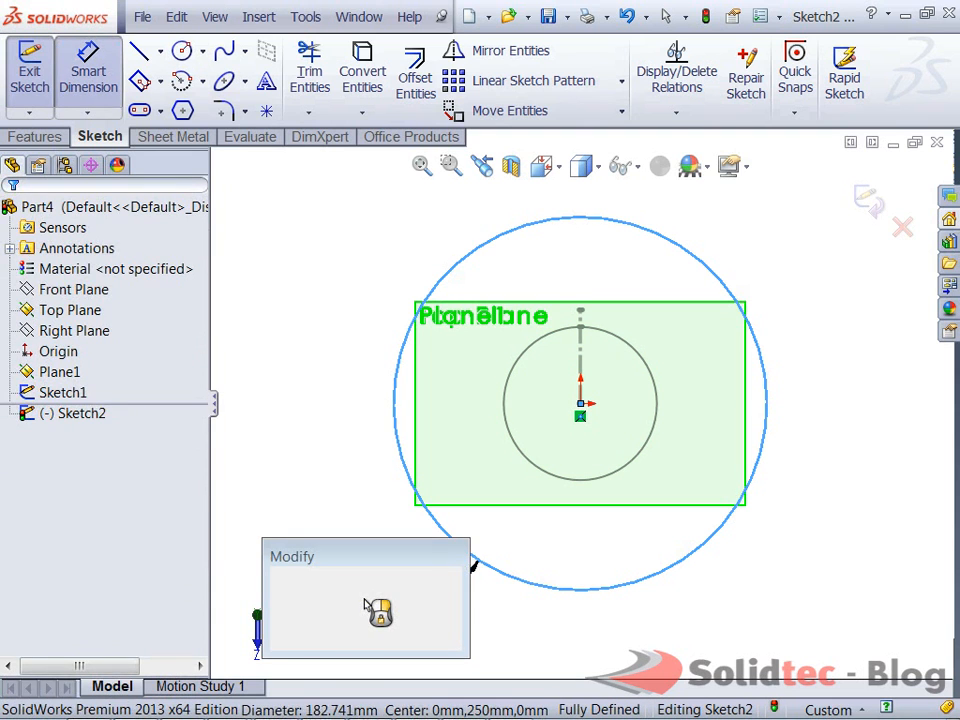
text(250)
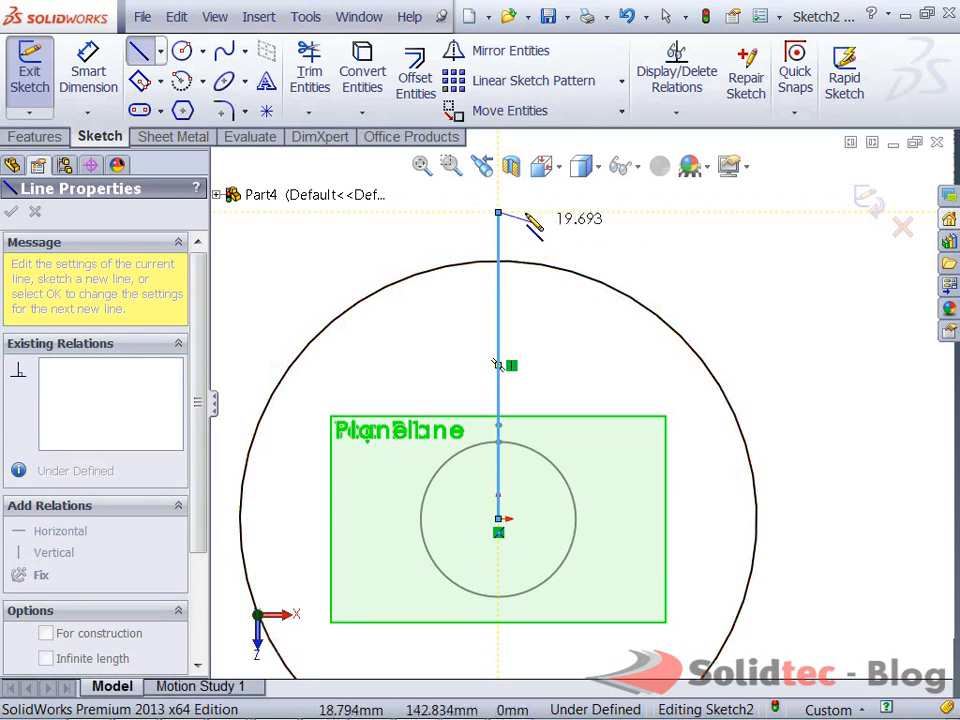
Step: Add a radial line, offset it and trim away the arc to form the narrow gap
click(414, 70)
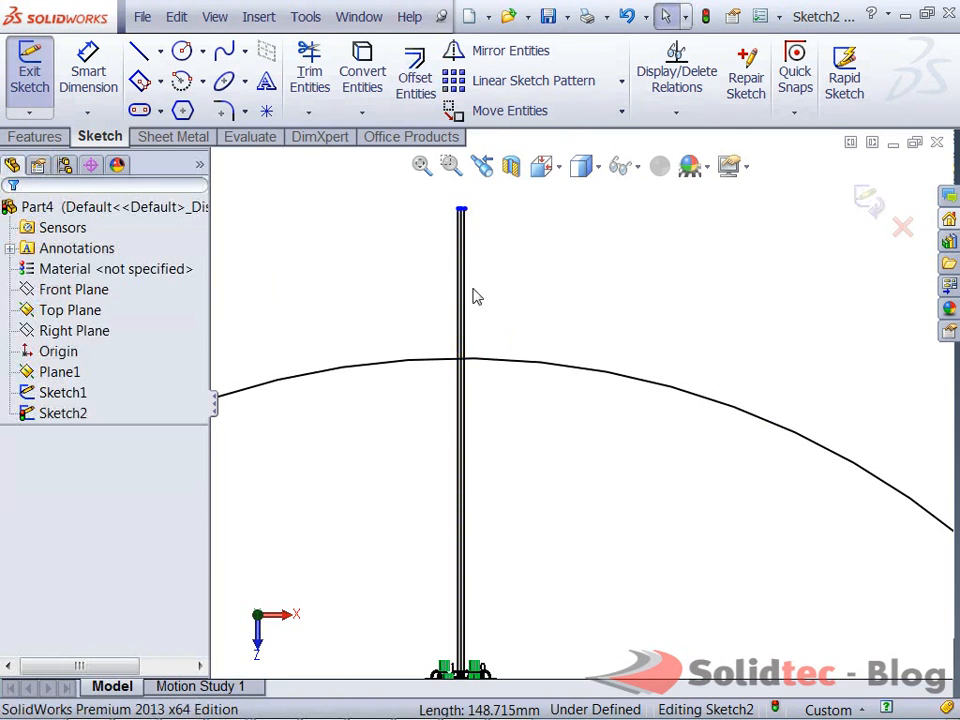
click(460, 300)
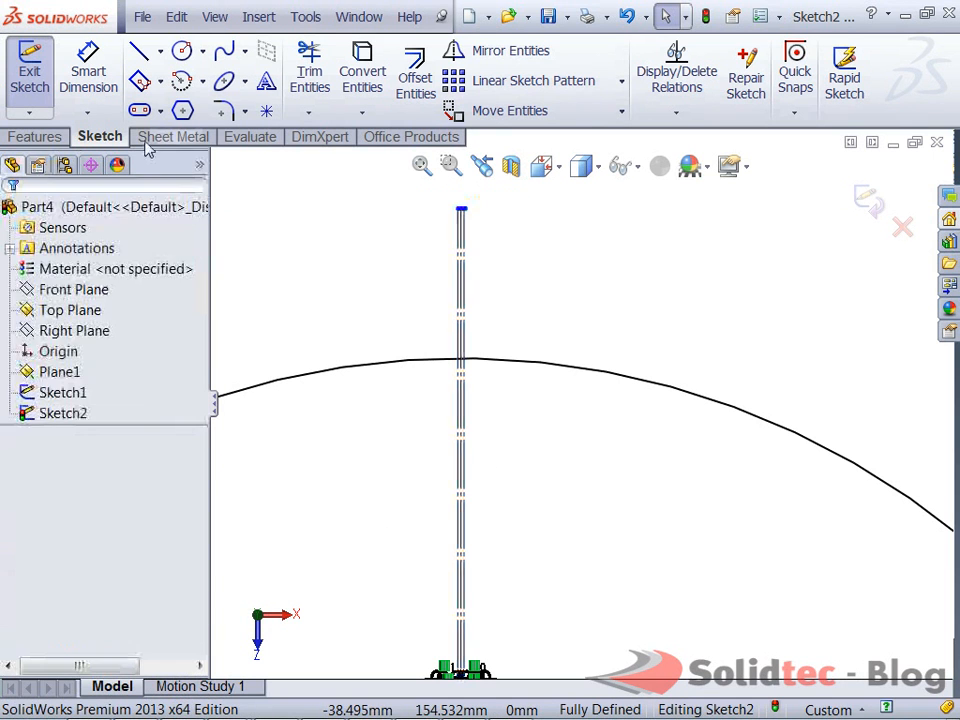
click(308, 70)
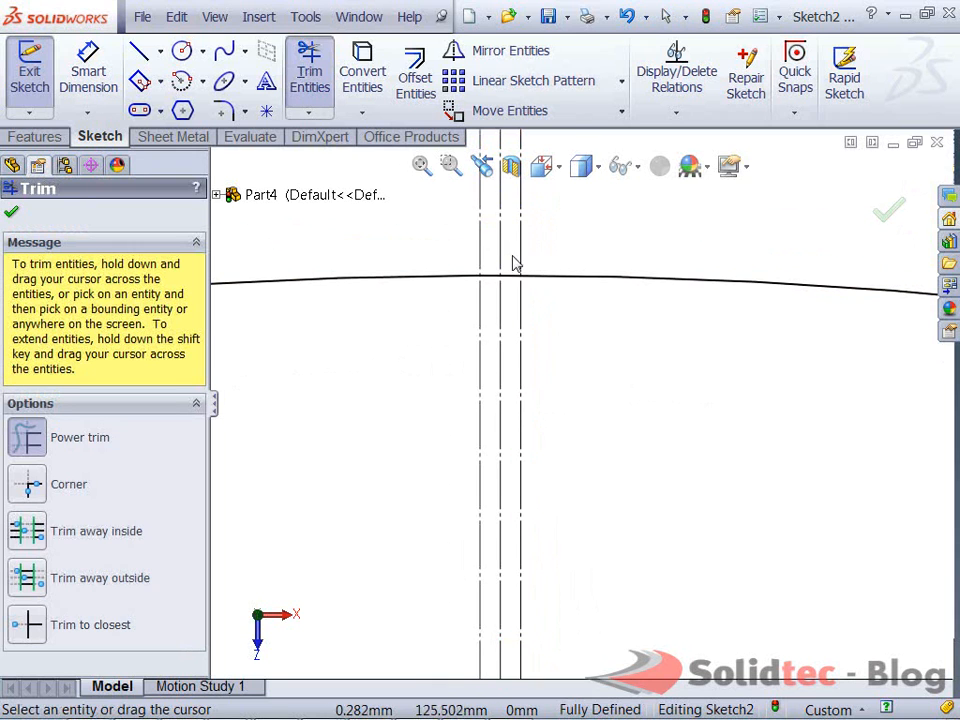
click(512, 276)
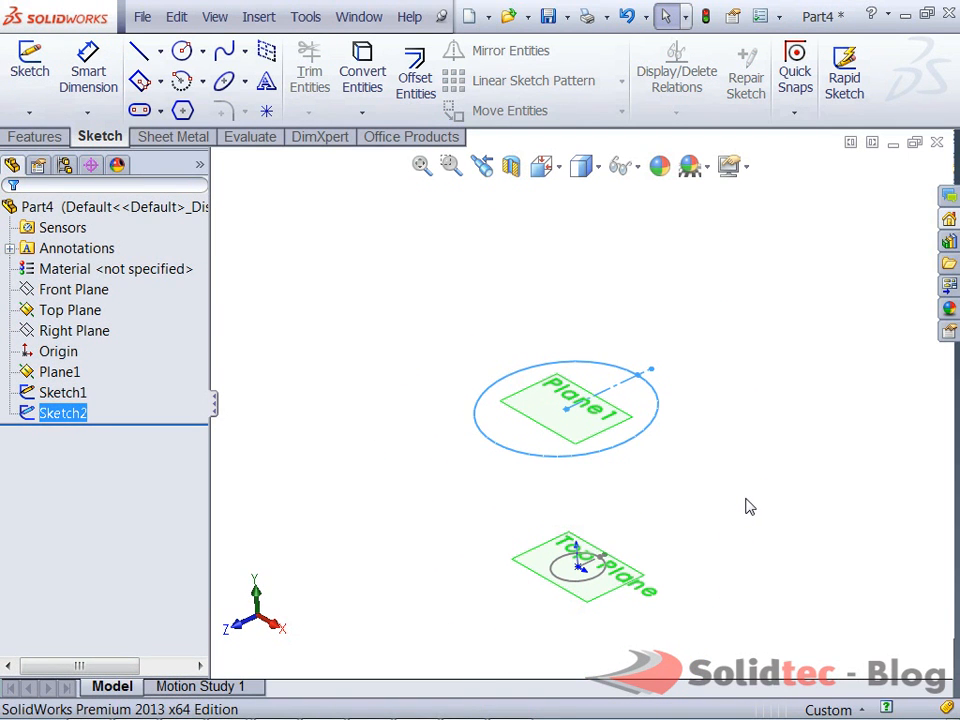
Step: Start a Lofted-Bend and pick the lower circle sketch as its first profile
click(172, 136)
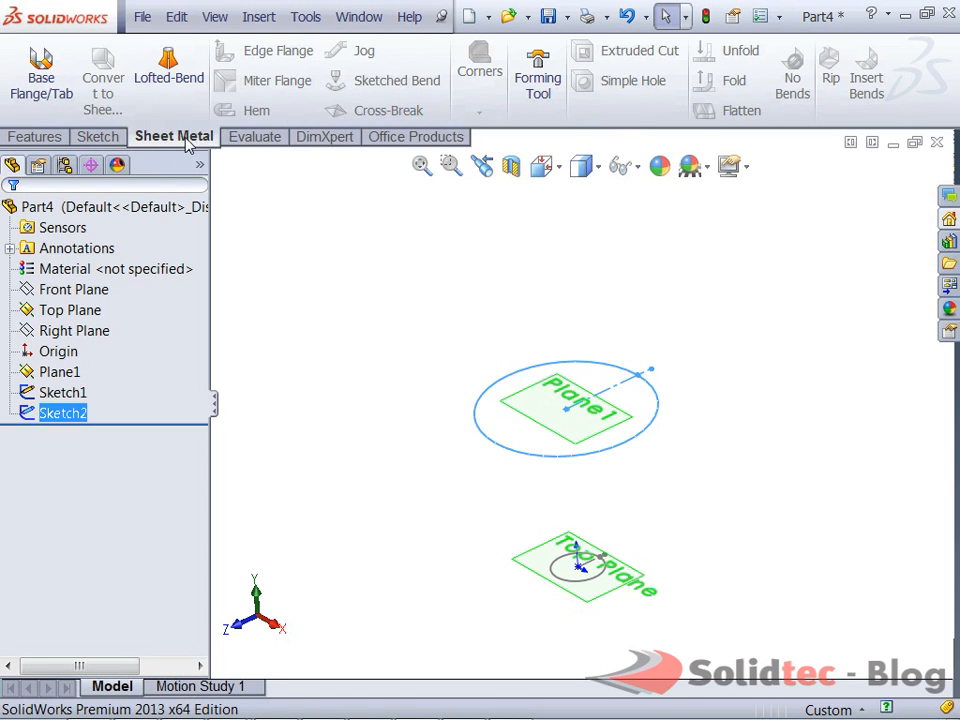
click(168, 76)
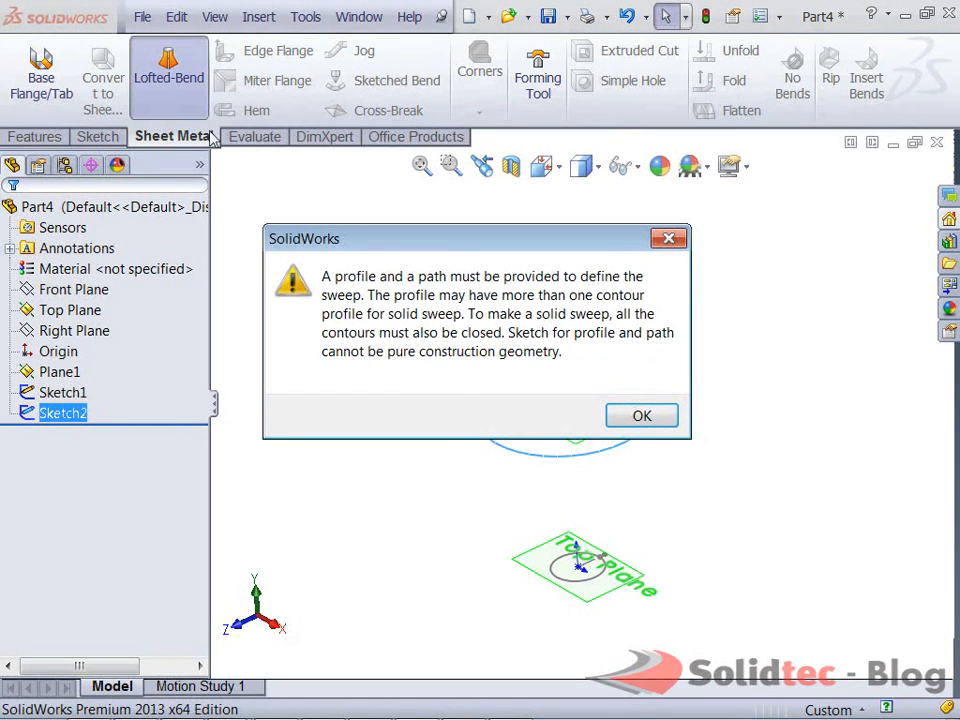
click(640, 414)
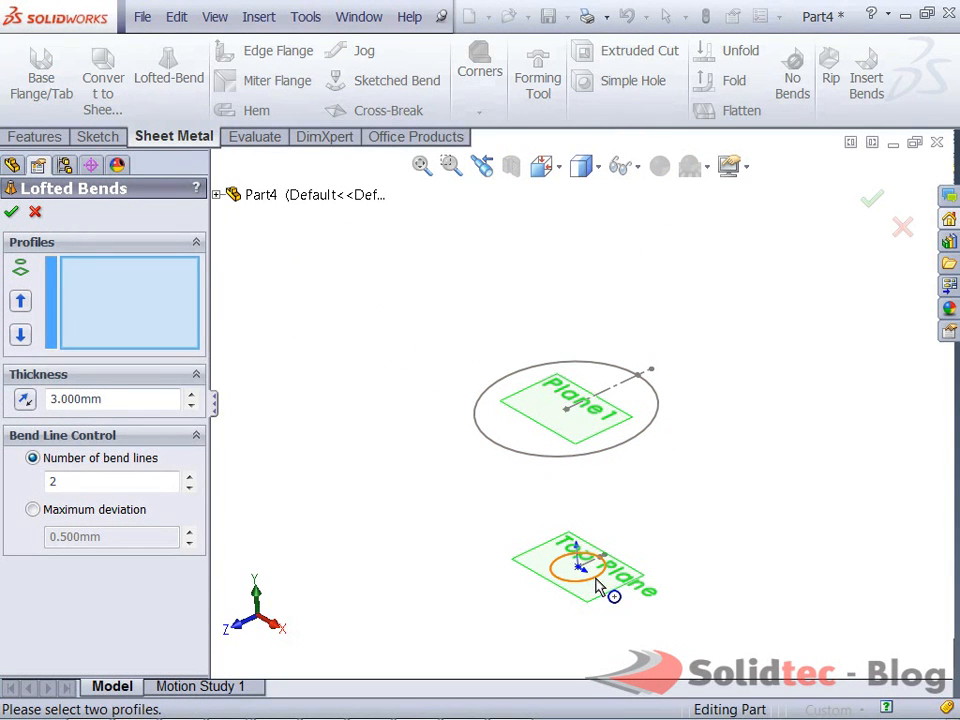
click(580, 568)
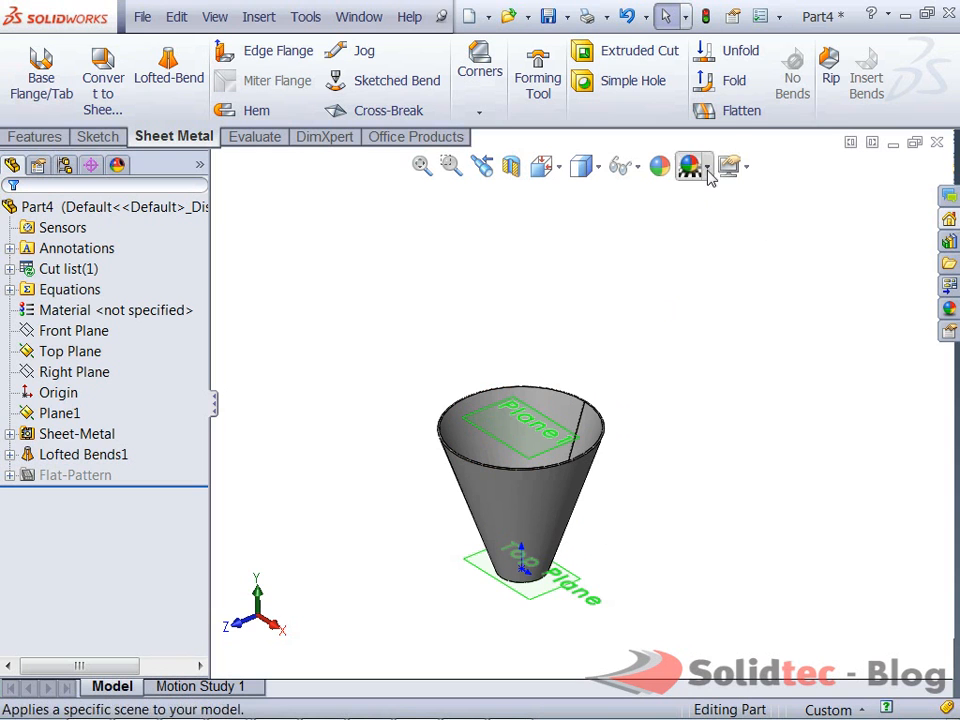
Step: Flatten the cone and view the fan-shaped pattern normal to the Top Plane
click(740, 110)
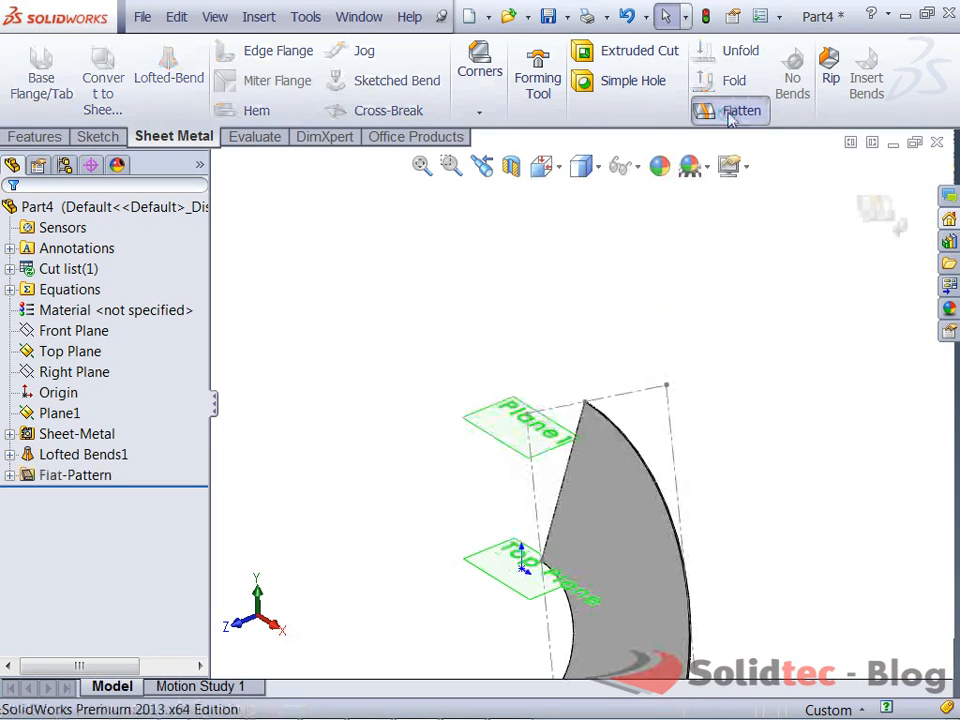
click(740, 110)
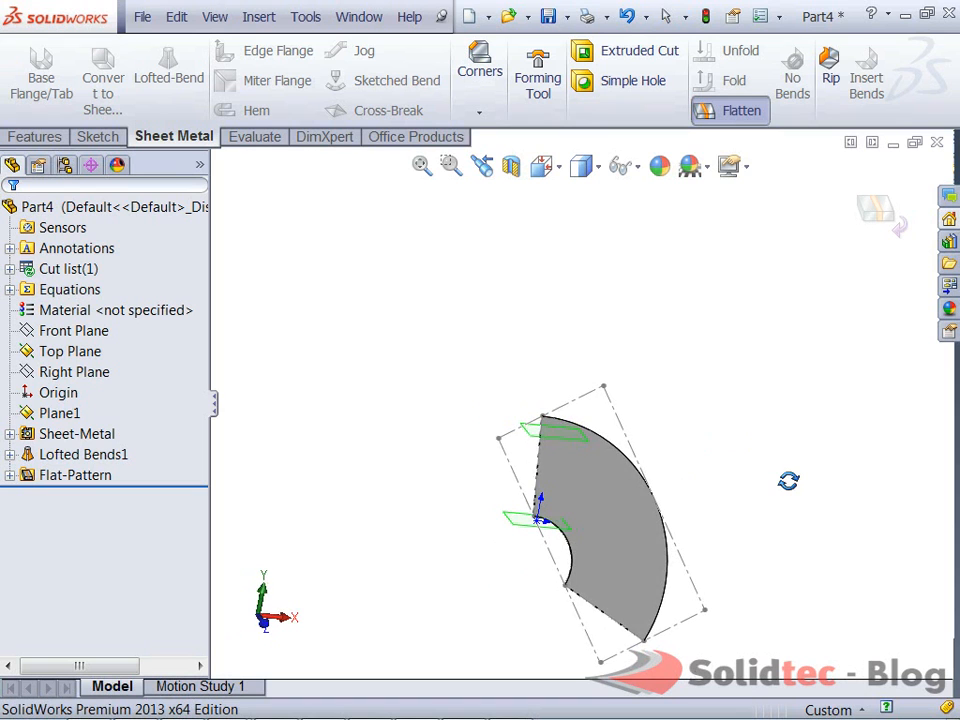
click(70, 352)
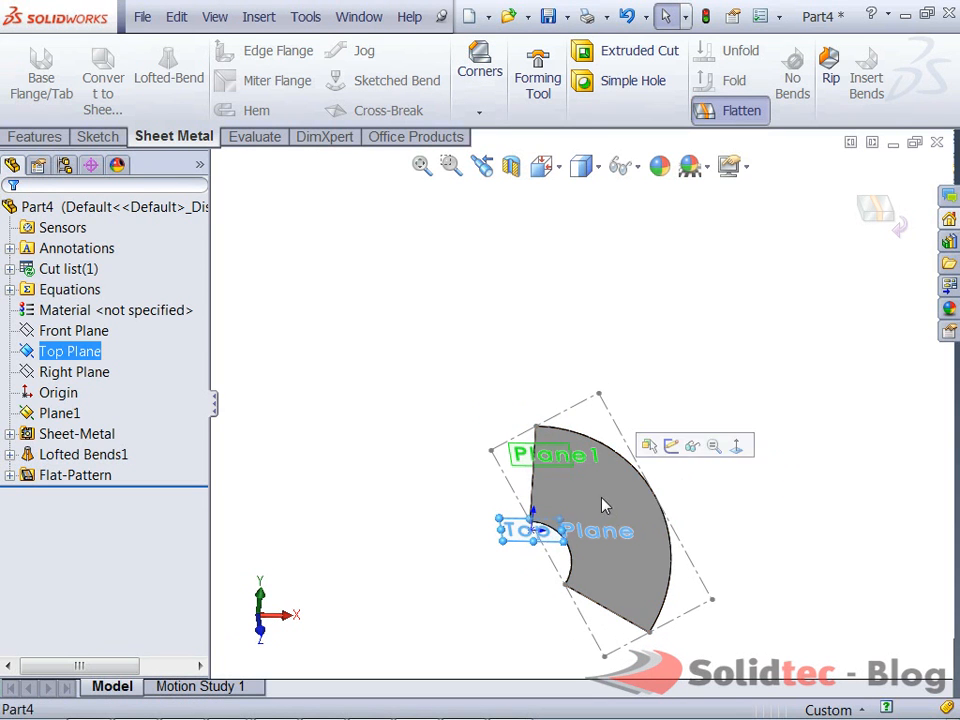
click(538, 166)
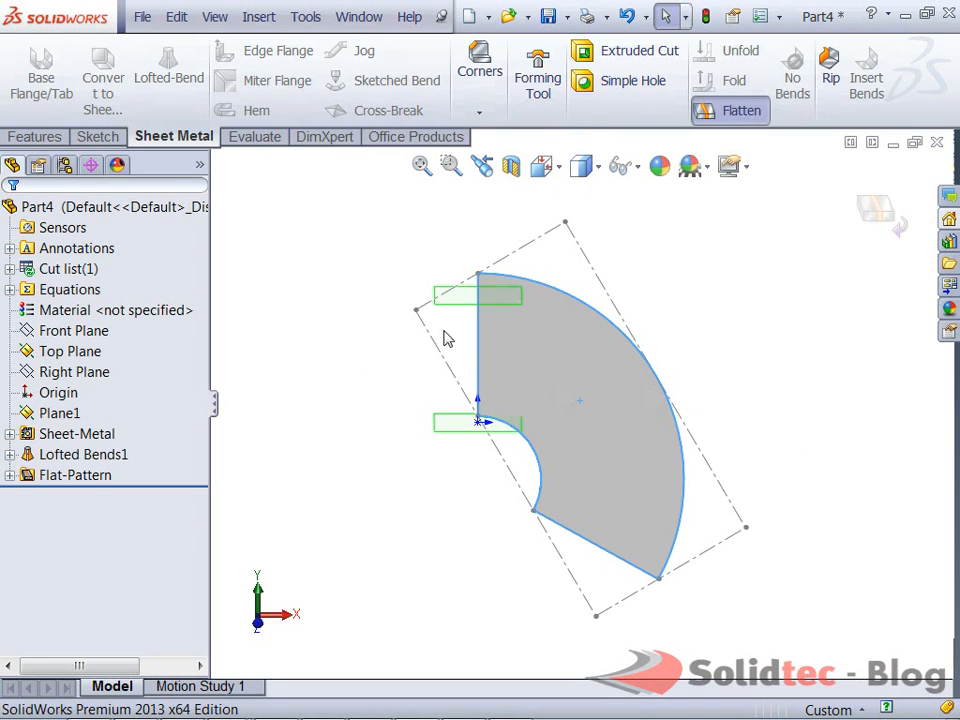
mouse_move(558, 376)
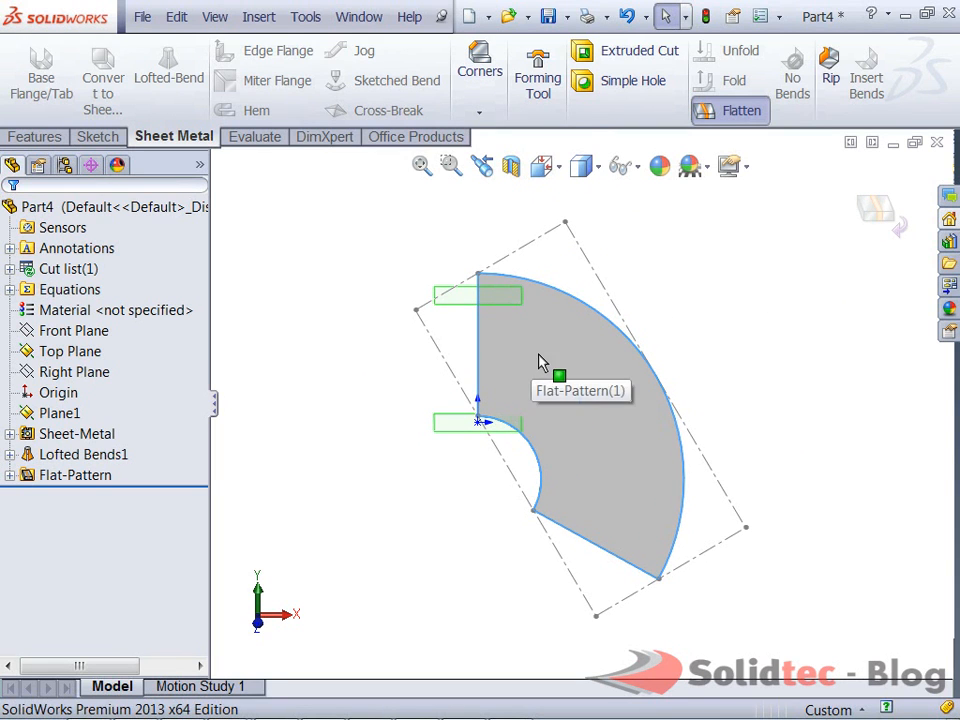
Step: Export the flat pattern face to DXF/DWG and name the file Cone
right_click(560, 376)
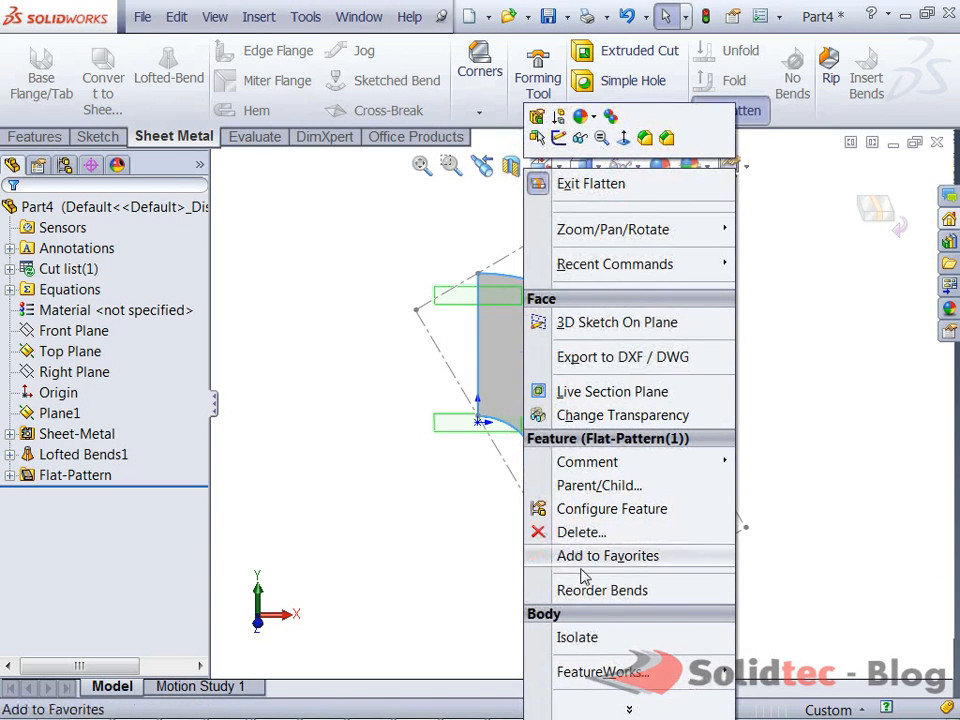
mouse_move(604, 370)
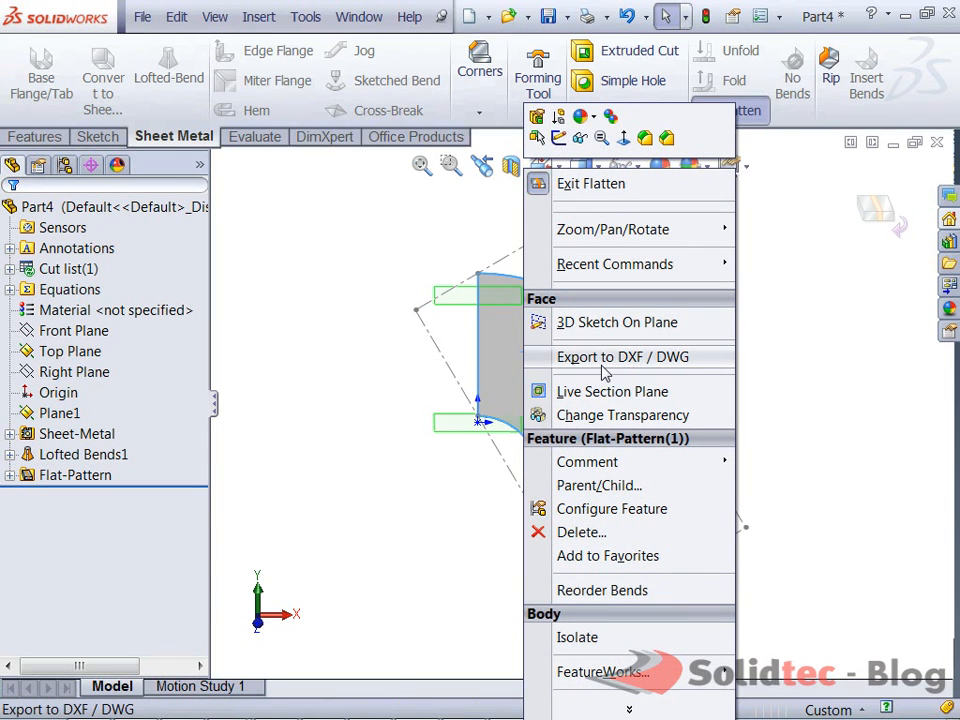
click(622, 356)
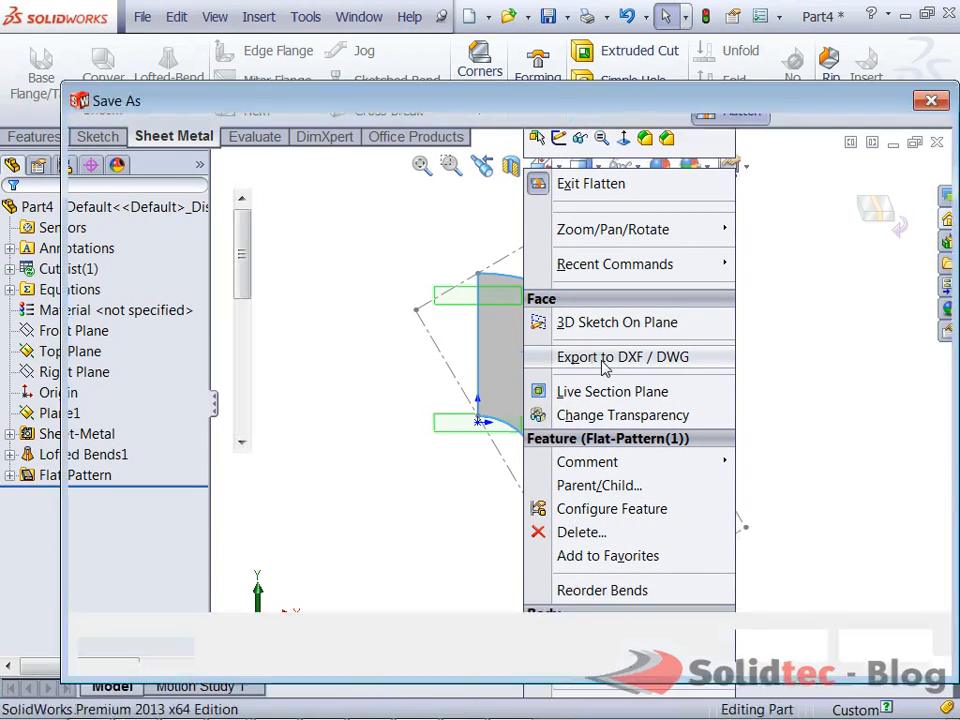
click(622, 356)
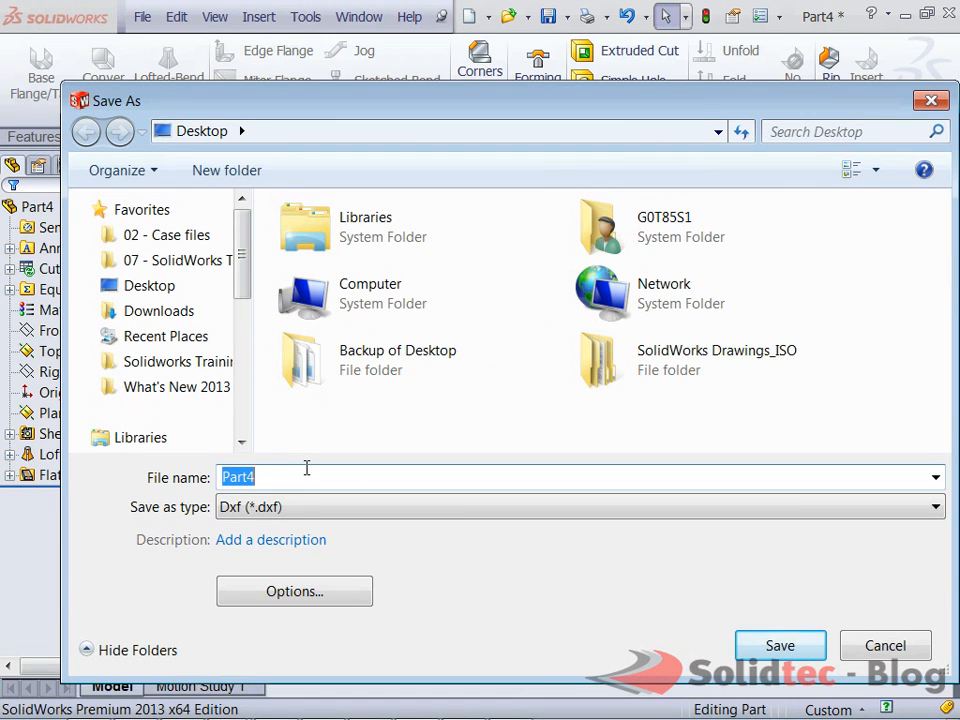
text(Cone)
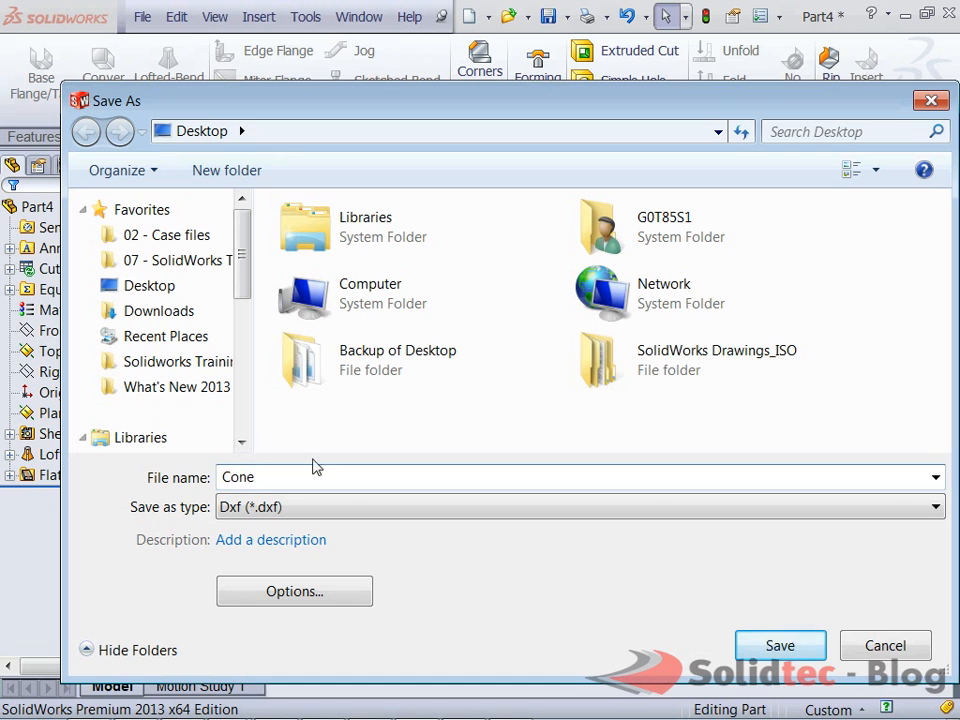
Step: Choose the DWG file type and save the Cone export
click(576, 506)
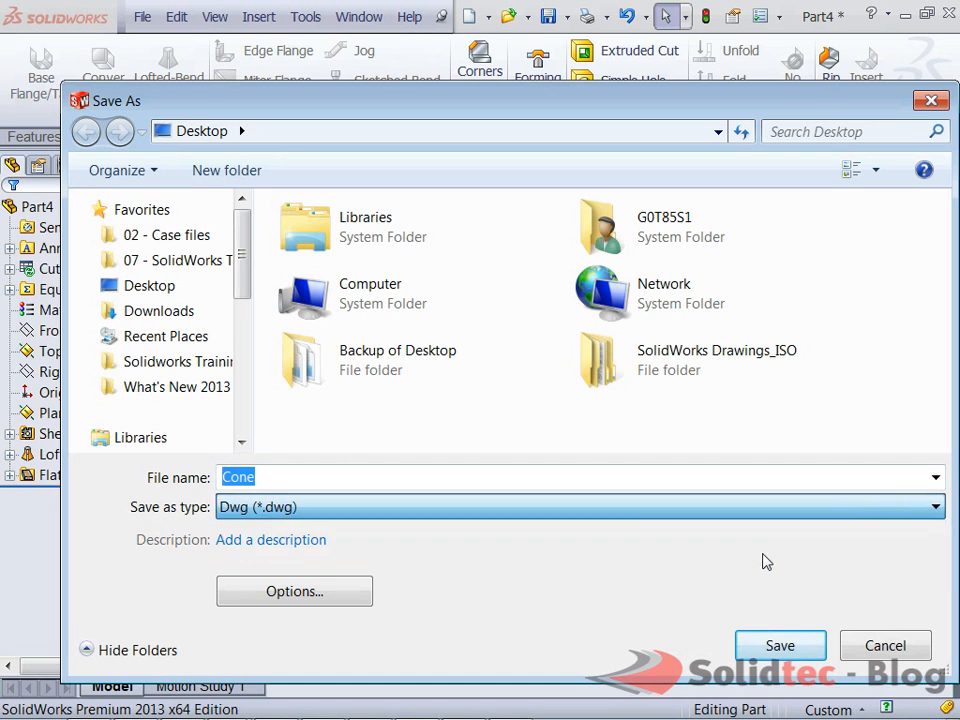
click(780, 644)
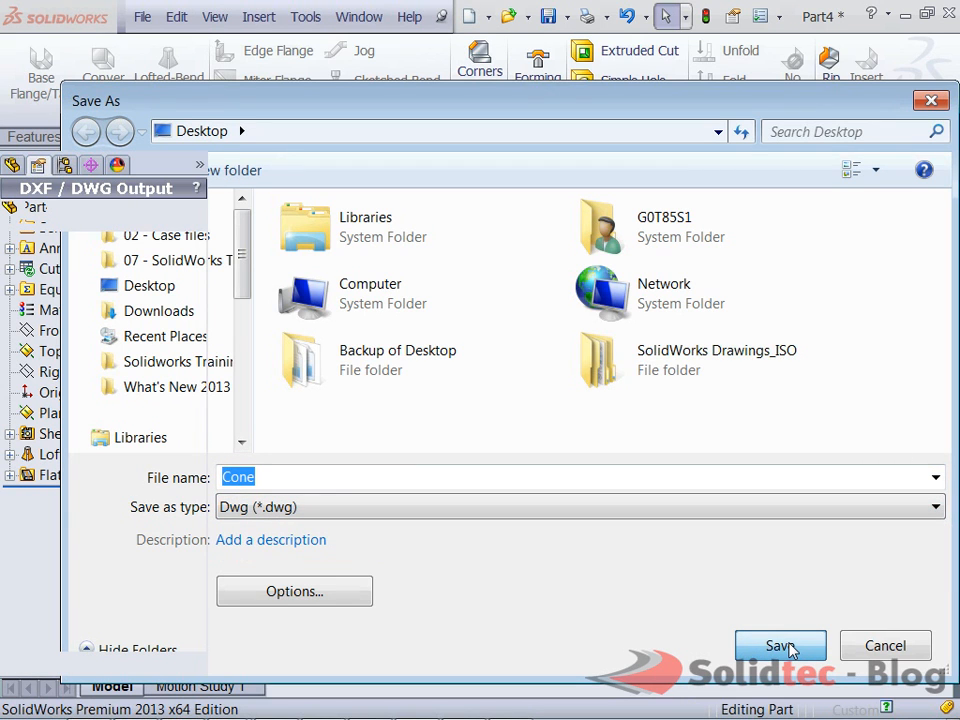
click(780, 644)
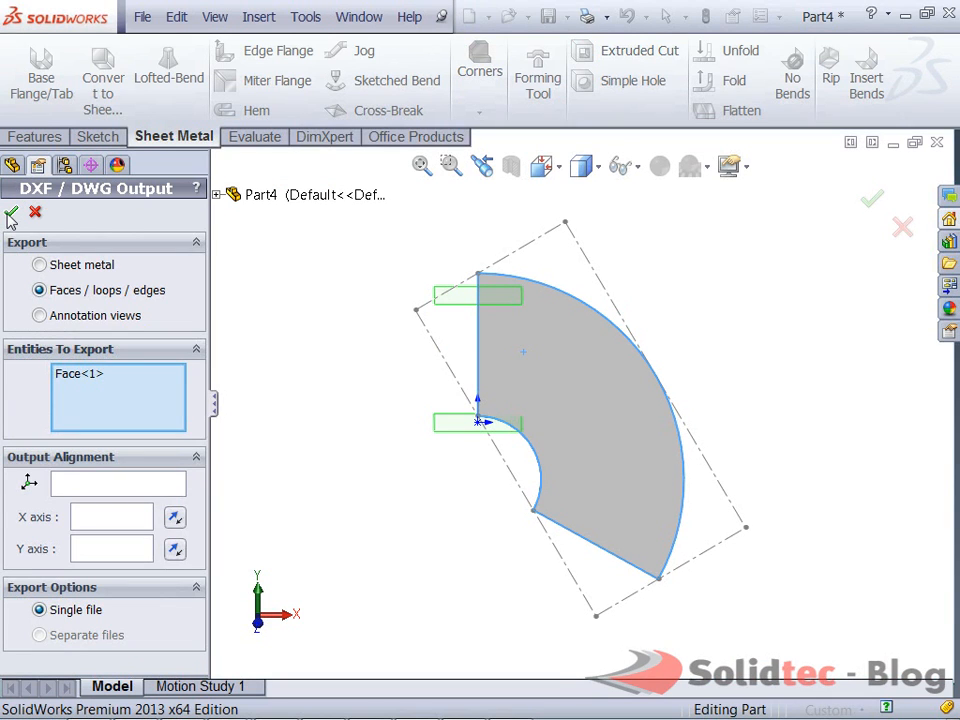
Step: Confirm the DXF/DWG output and save the cleaned-up flat outline
click(12, 212)
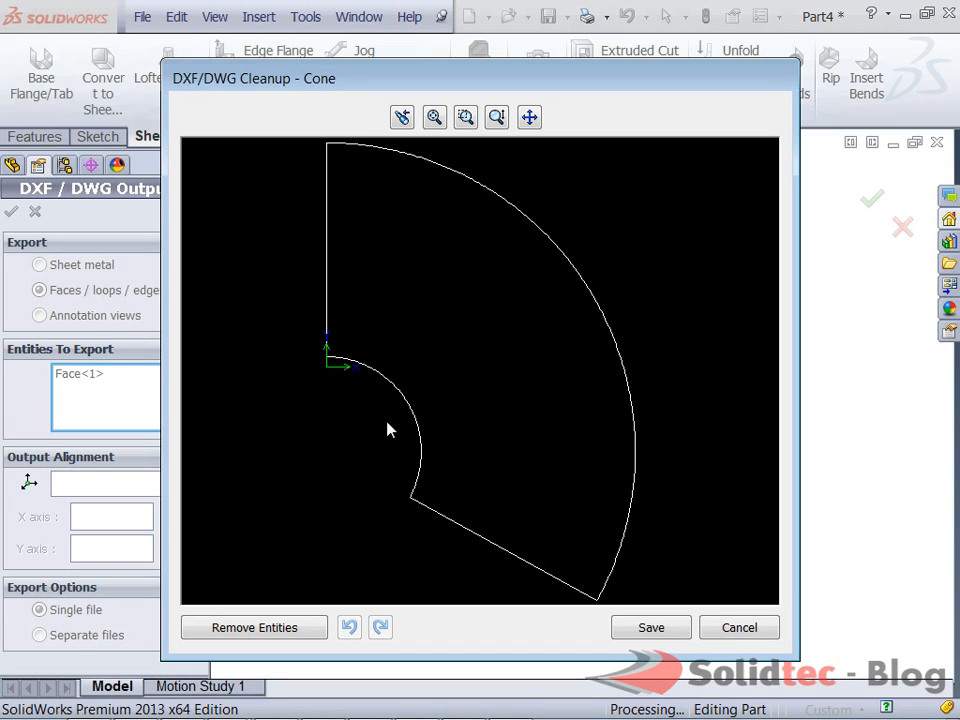
mouse_move(276, 482)
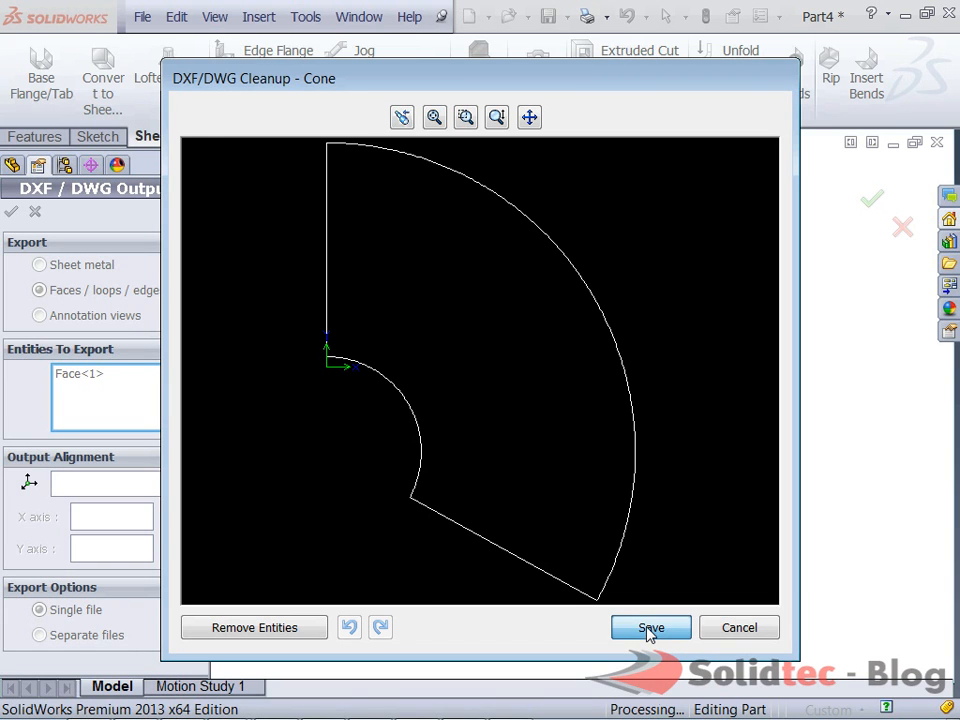
click(650, 628)
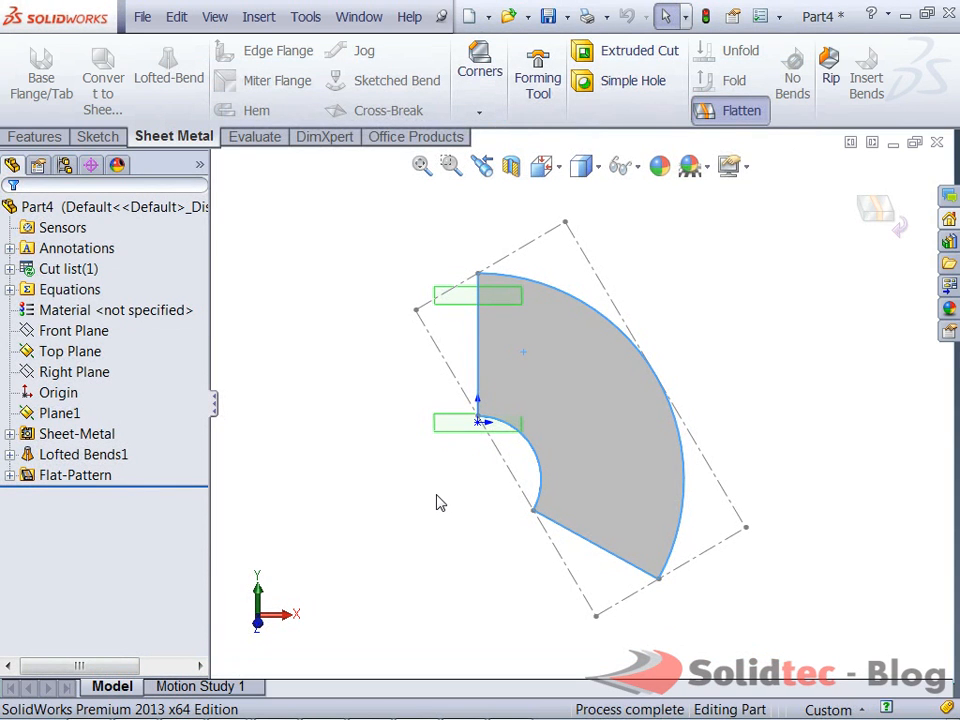